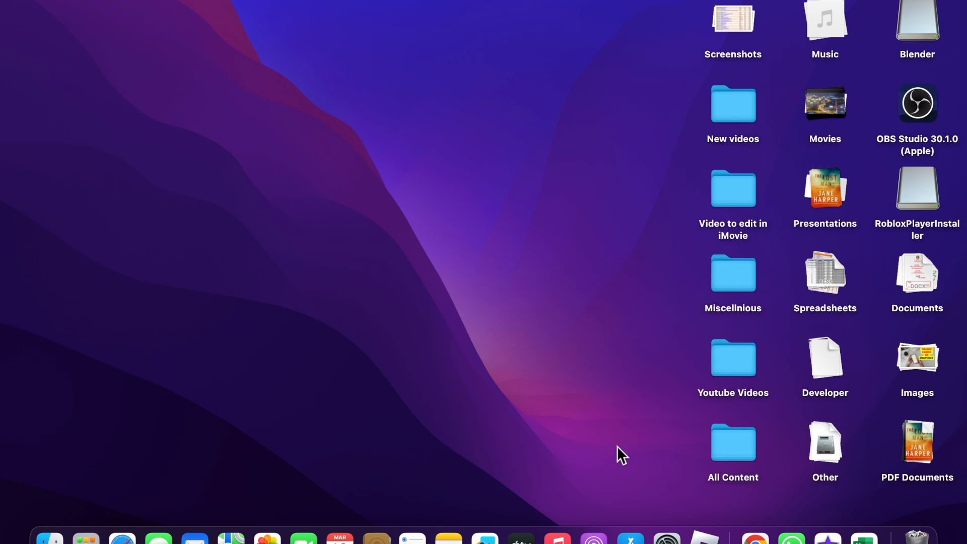
mouse_move(486, 429)
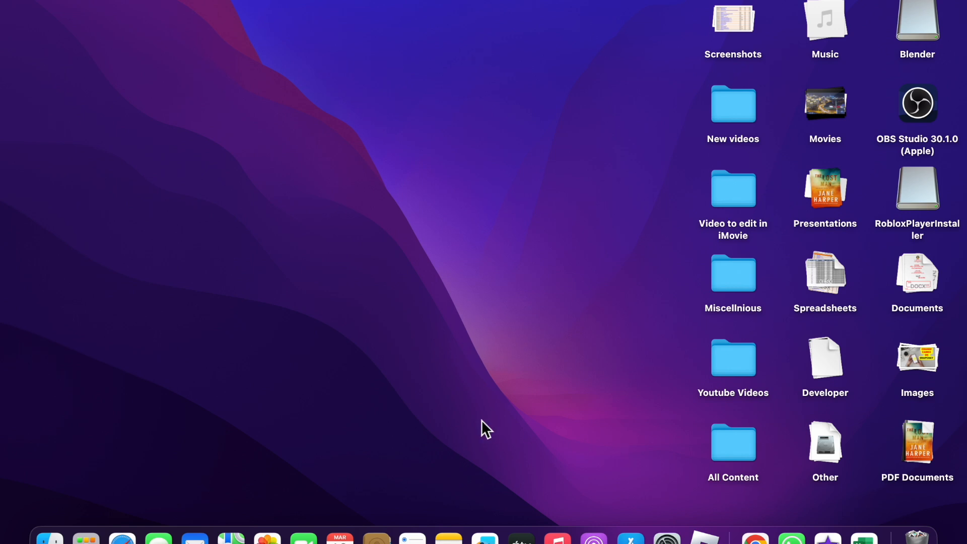
mouse_move(137, 467)
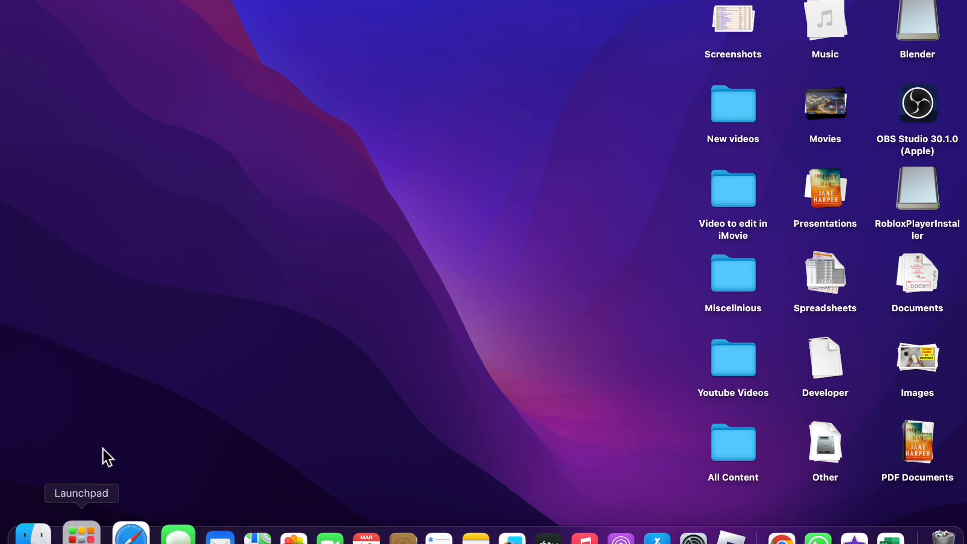
Step: Launch DaVinci Resolve and create the new project Untitled Project 5
left_click(80, 531)
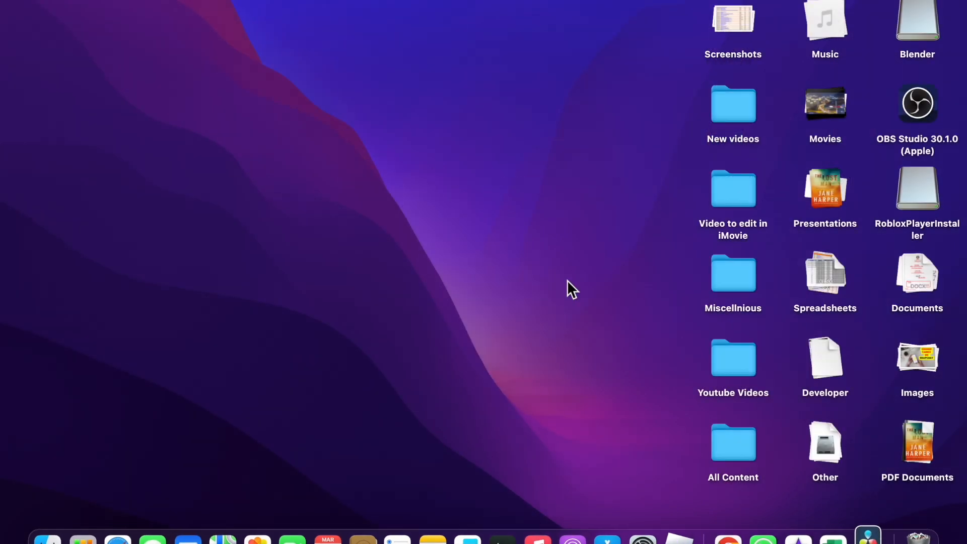
left_click(868, 542)
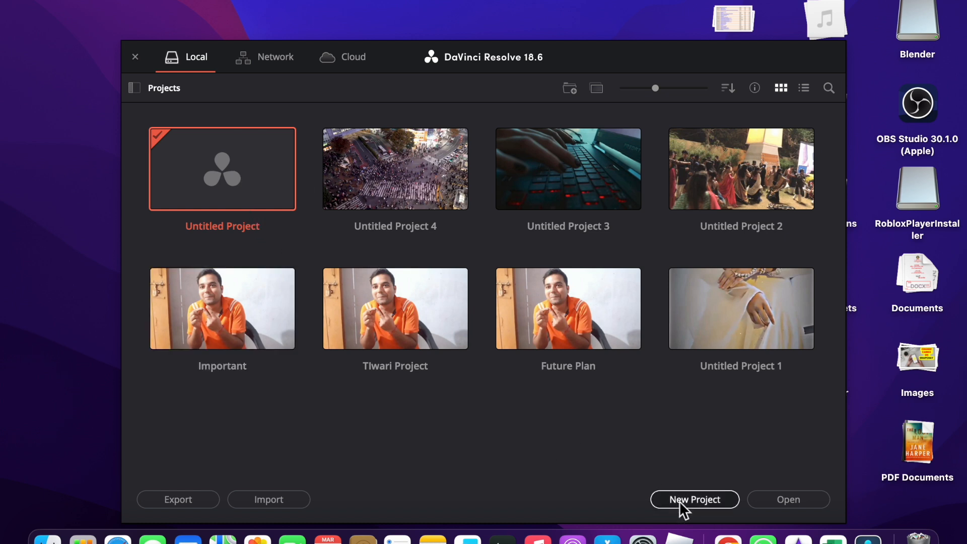
left_click(695, 500)
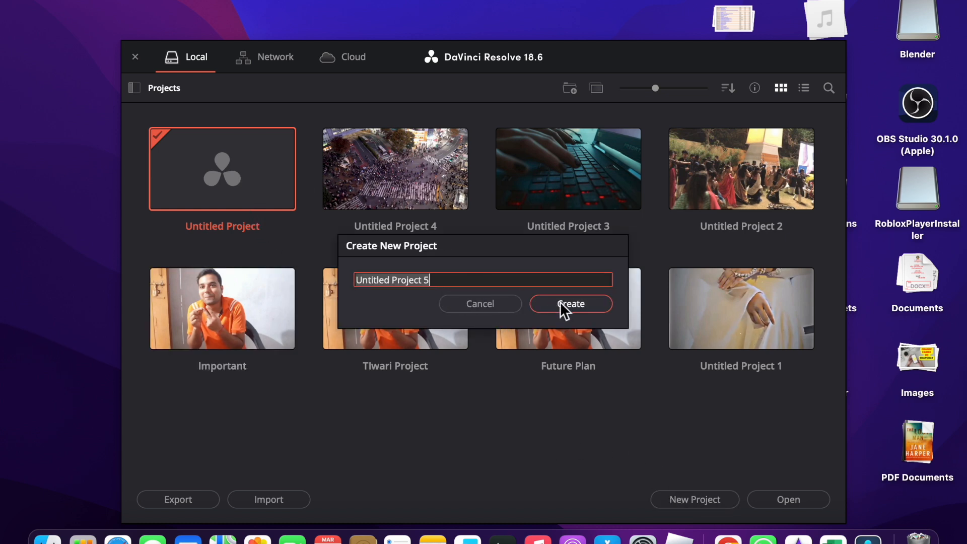
left_click(569, 304)
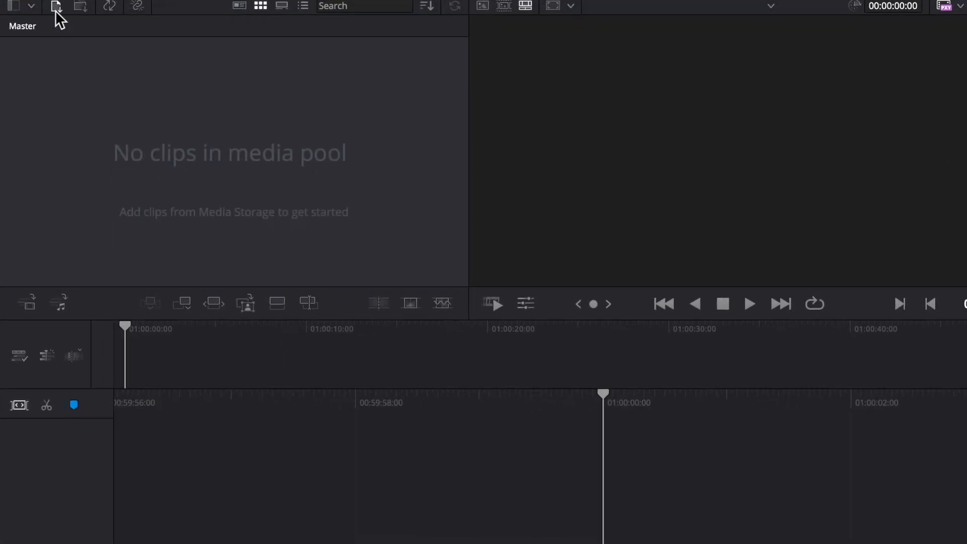
Step: Import Time Lap.mp4 from the Desktop, changing the project frame rate to match the clip
left_click(55, 7)
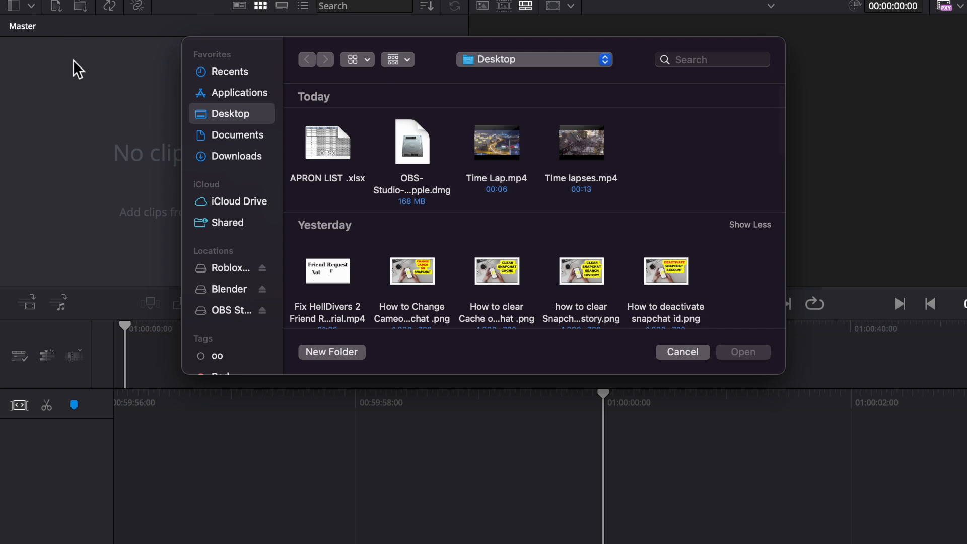
mouse_move(506, 241)
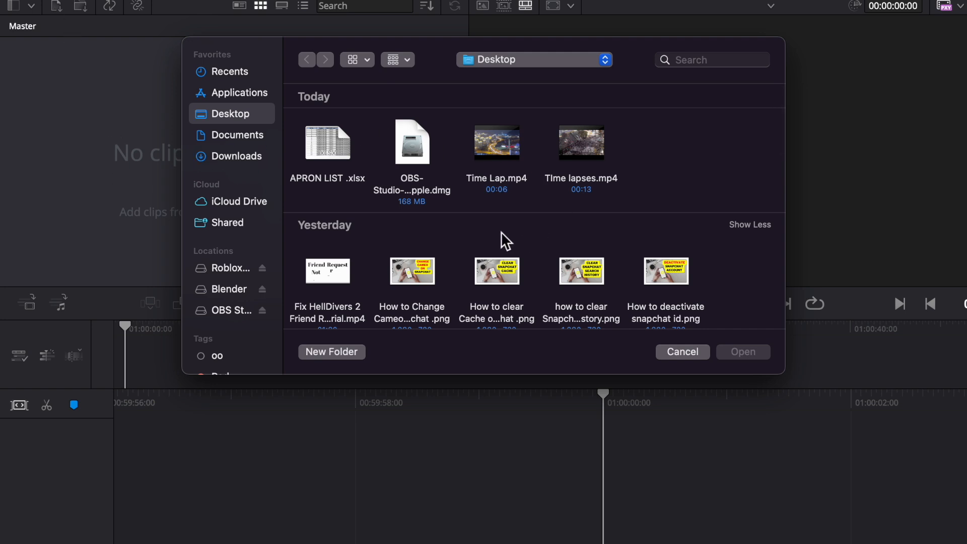
mouse_move(506, 156)
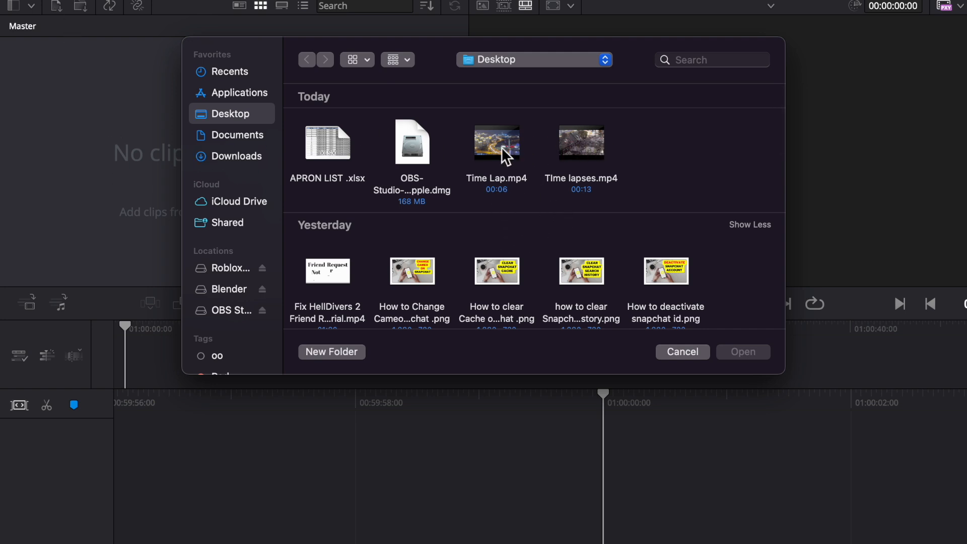
left_click(497, 145)
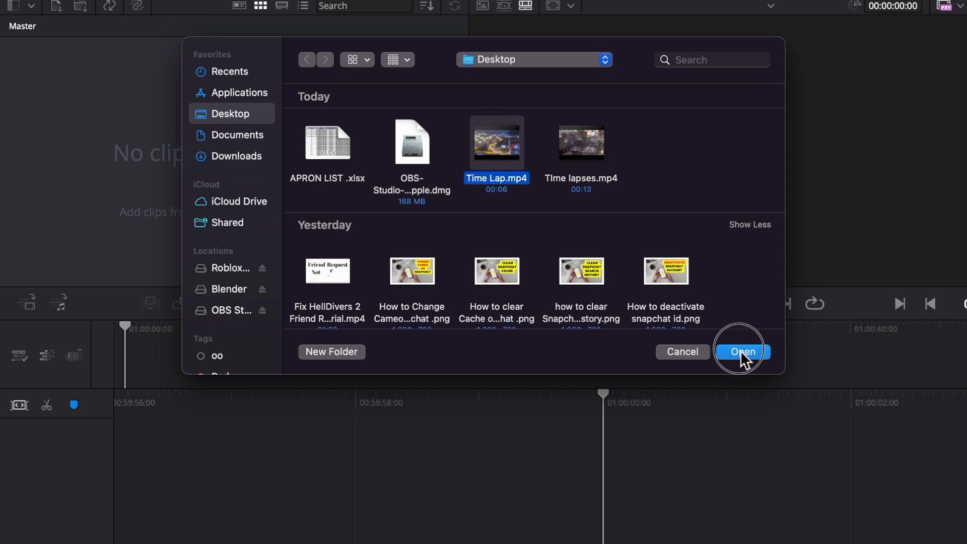
left_click(743, 352)
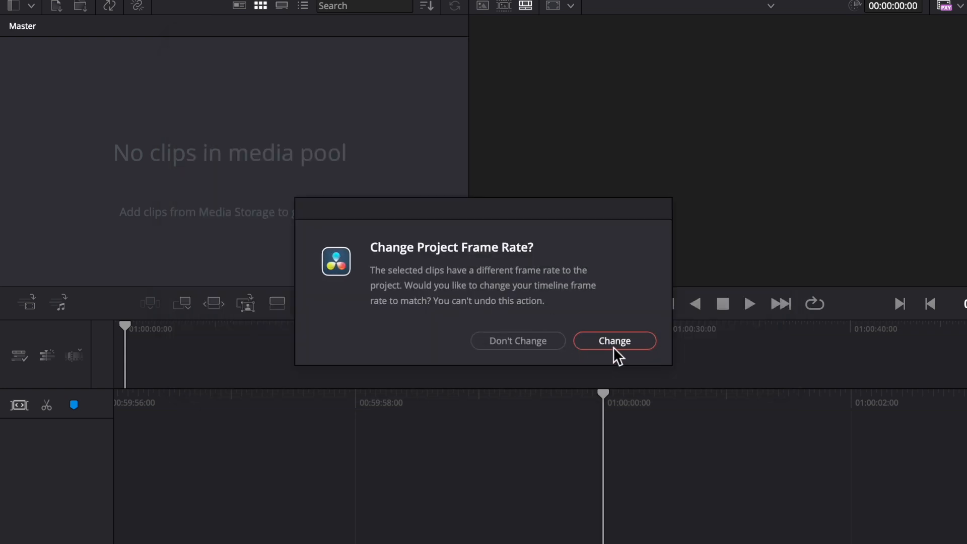
left_click(613, 341)
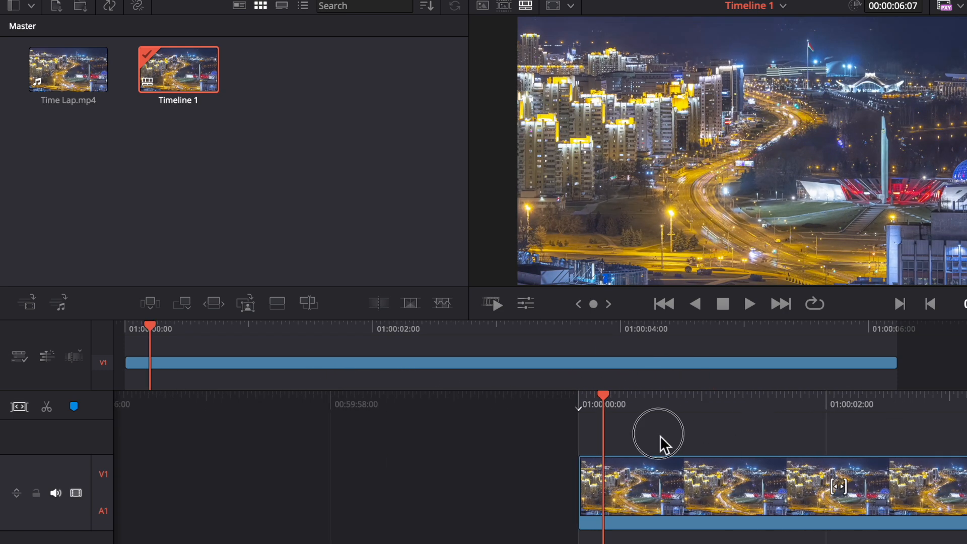
mouse_move(647, 488)
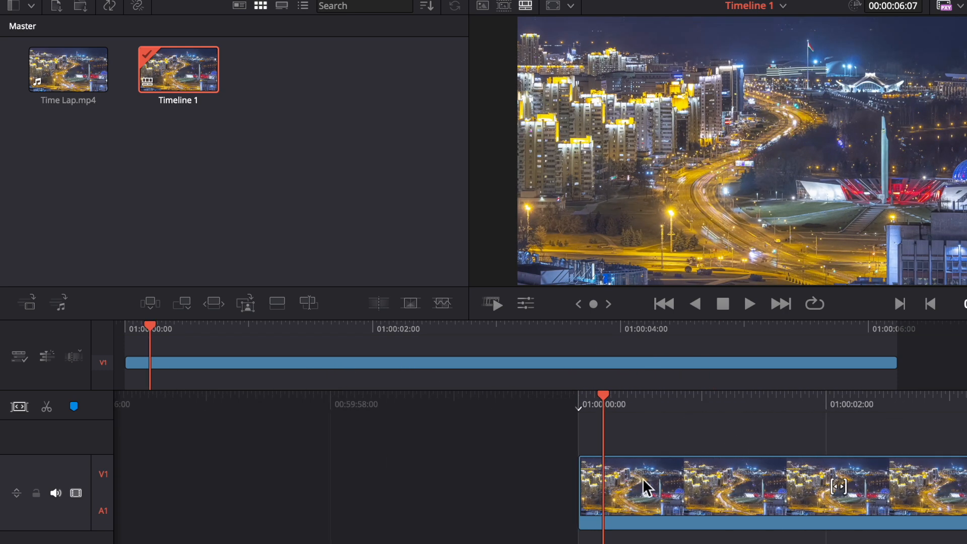
Step: Bring up the timeline clip's options menu with the speed and duration commands
right_click(645, 488)
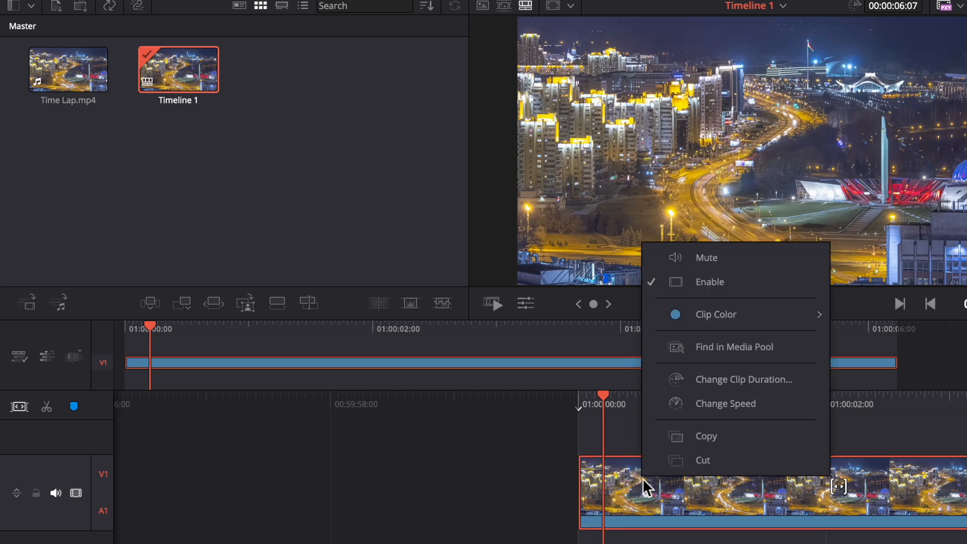
mouse_move(727, 404)
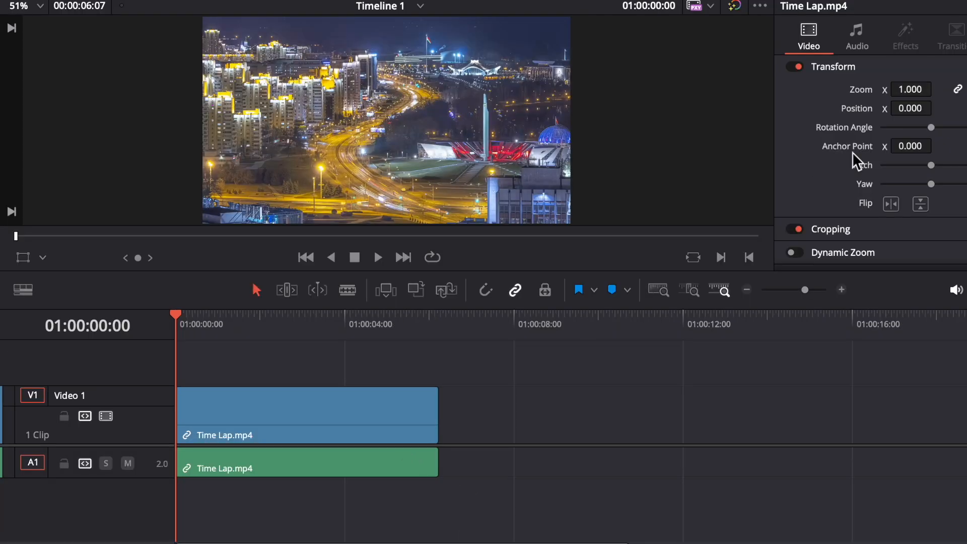
Step: Reach the Speed Change section of the Inspector for the selected clip
scroll("down", 3)
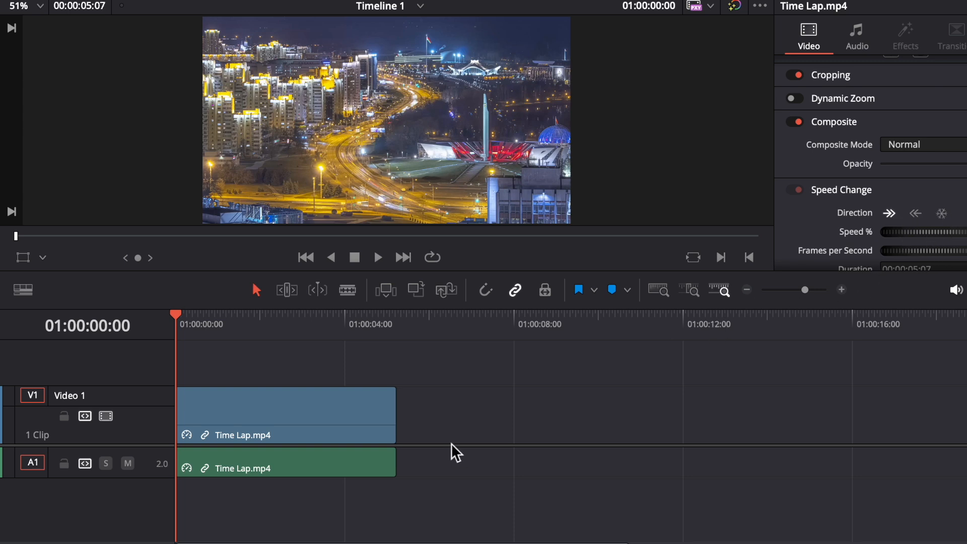
mouse_move(380, 266)
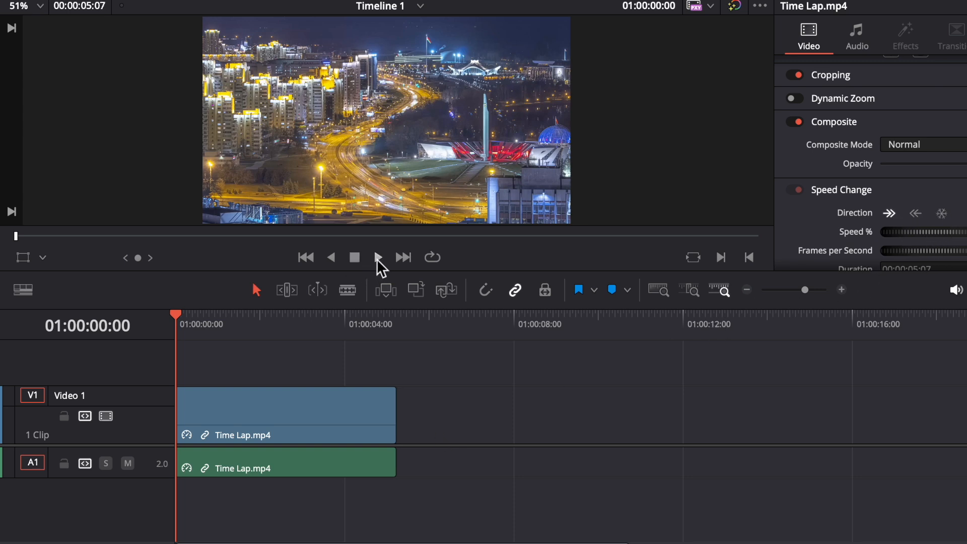
Step: Play the shortened clip through to its end, toggling playback under the viewer
left_click(377, 257)
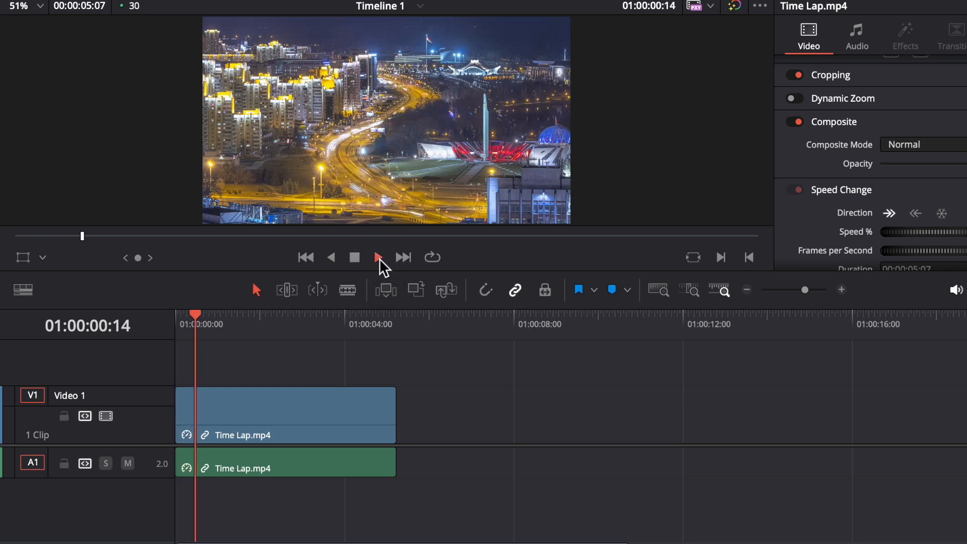
left_click(379, 257)
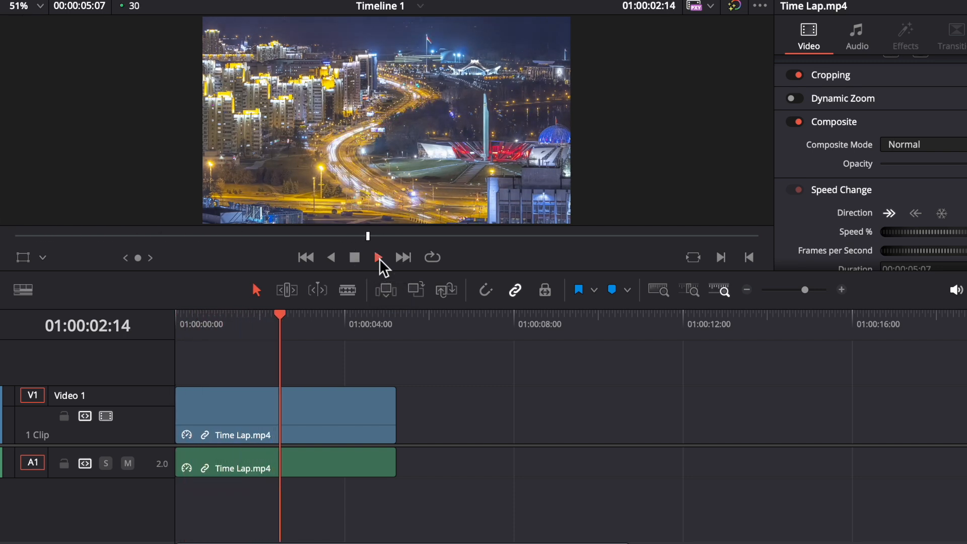
left_click(378, 257)
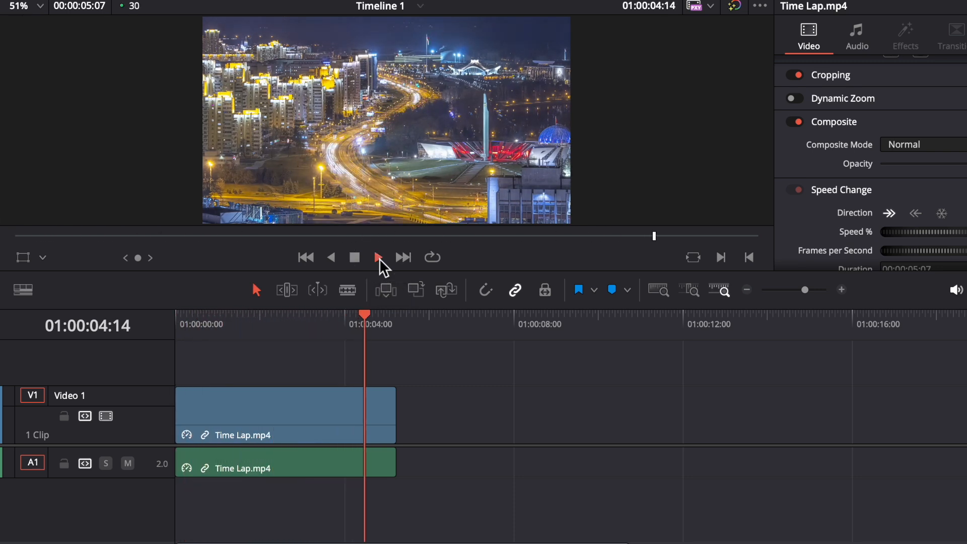
left_click(378, 257)
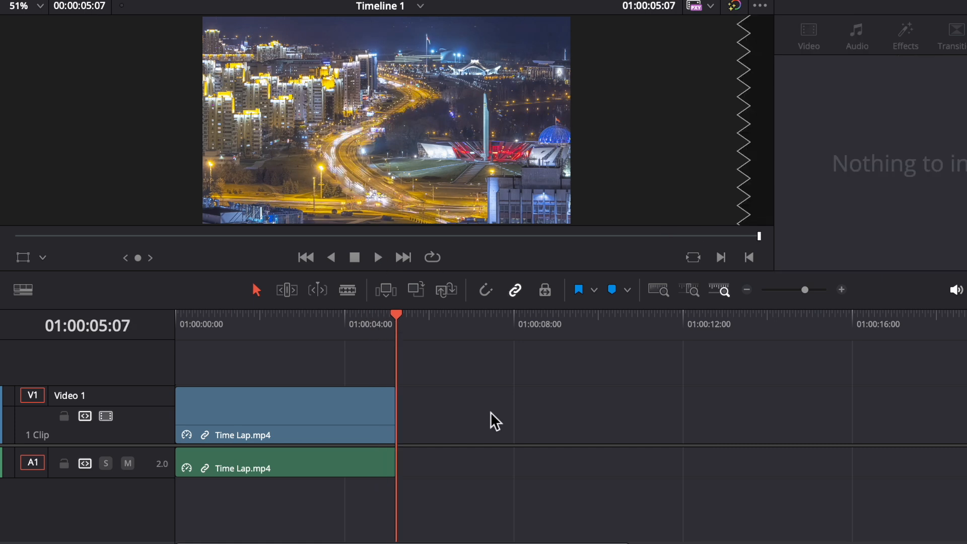